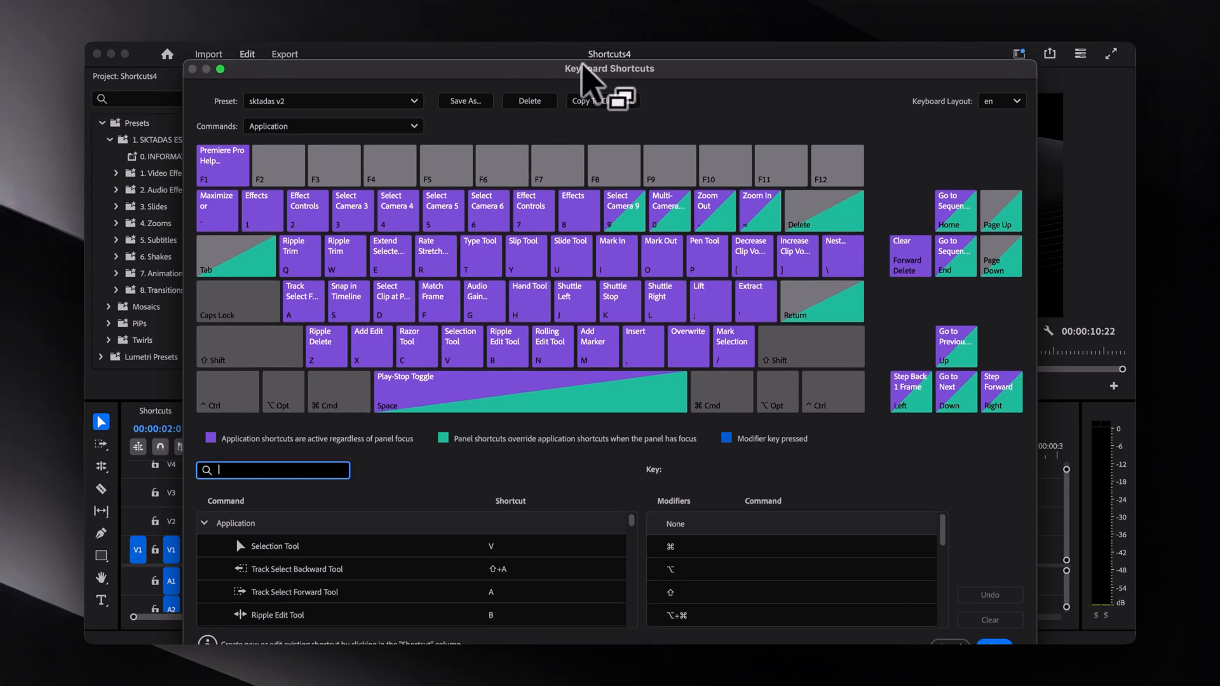
# Search the Keyboard Shortcuts dialog for 'effect' to list effect-related commands.
pyautogui.write('effect')
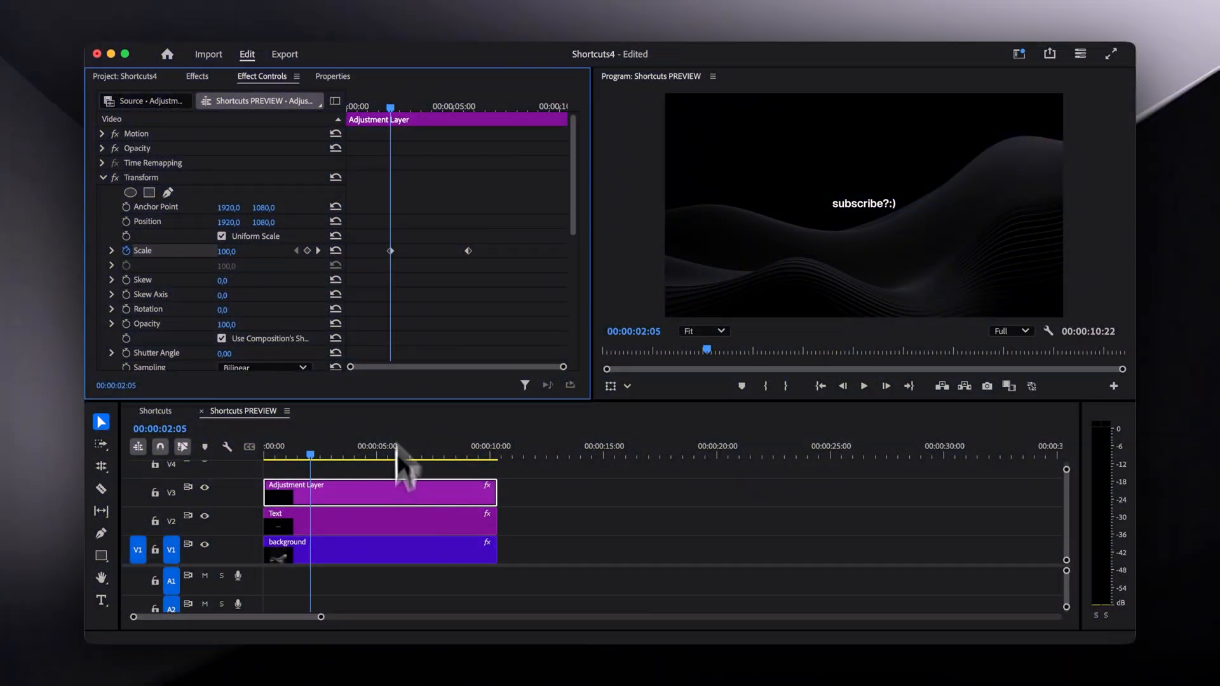
# Review the Scale keyframe's interpolation options and return to the shortcuts editor.
pyautogui.rightClick(468, 250)
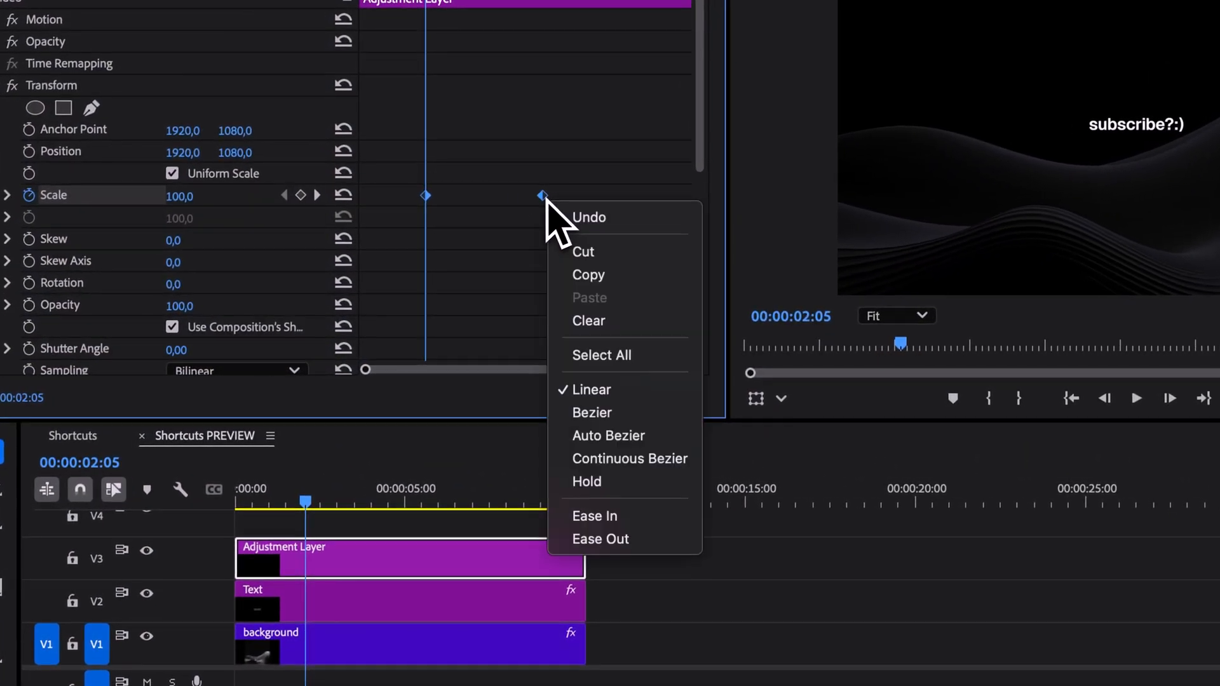
pyautogui.click(591, 412)
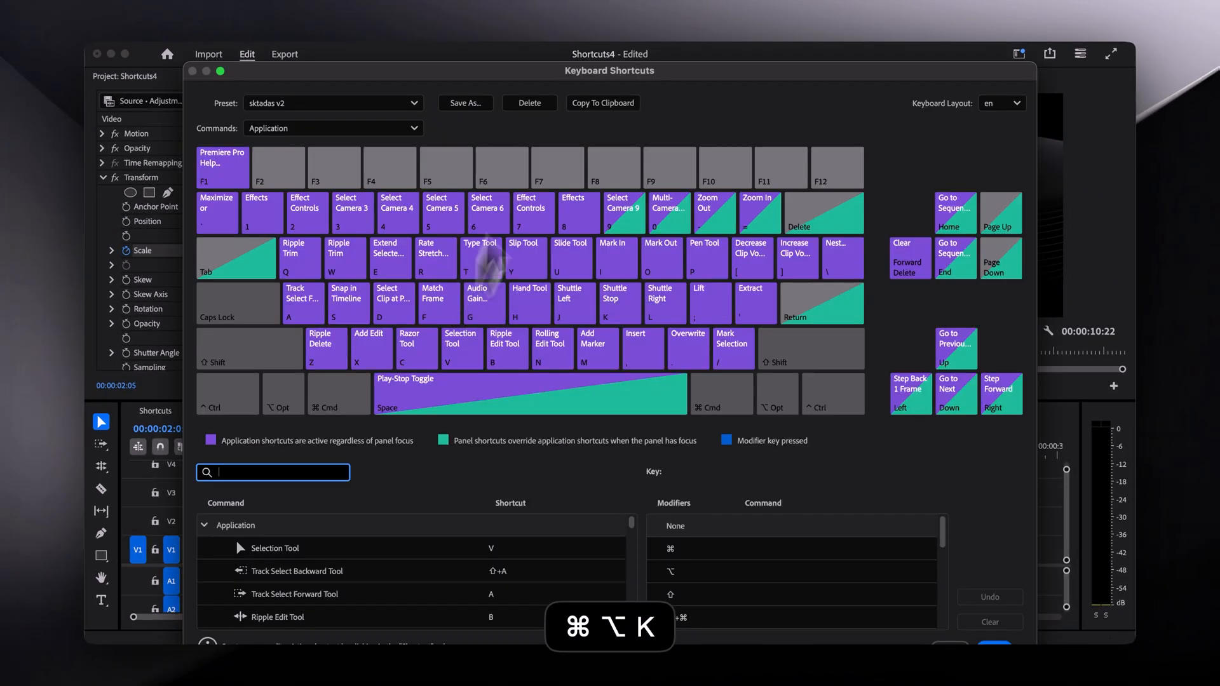
# Search 'keyframe ease' and 'ripple de' to confirm the easing and Ripple Delete (Z) keys.
pyautogui.write('keyframe ease')
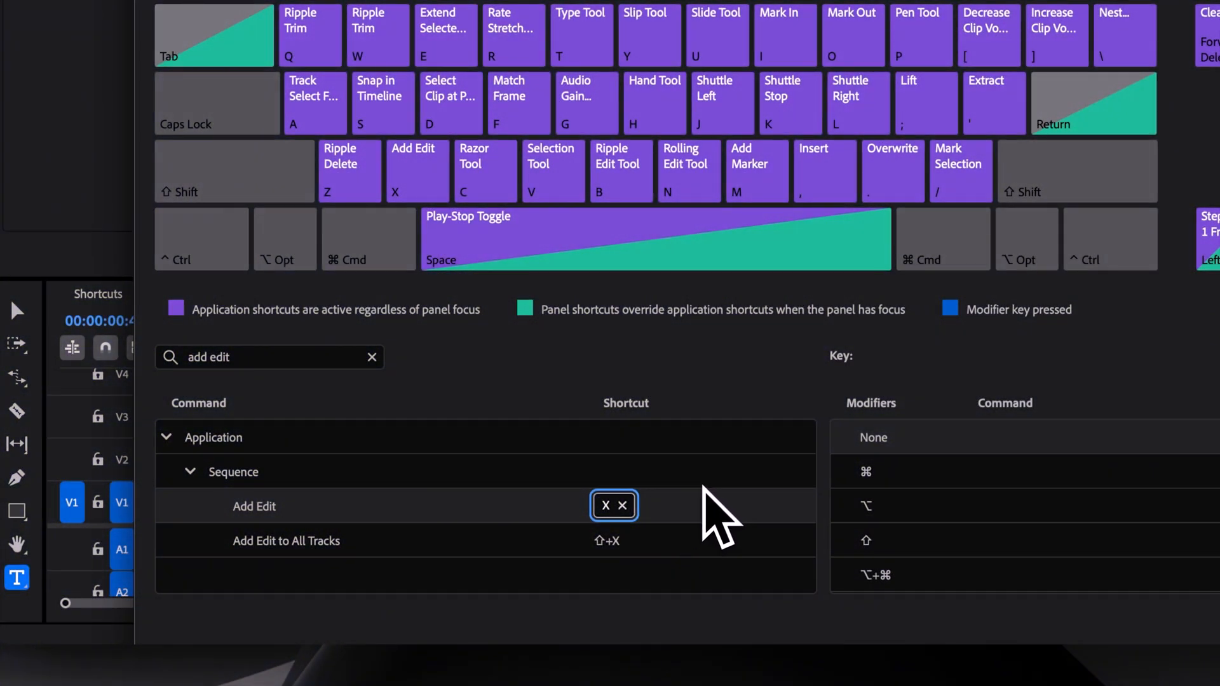
pyautogui.write('ripple de')
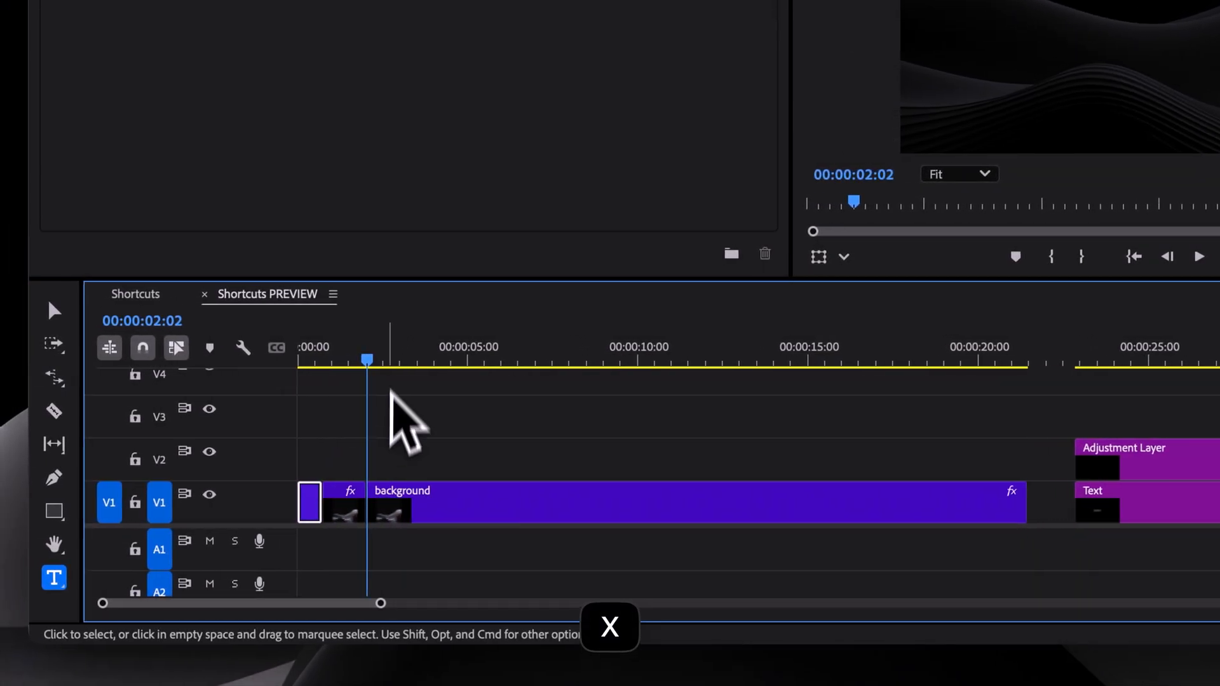
# Select short cut pieces of the background clip and ripple-delete them, pulling later clips left.
pyautogui.click(546, 359)
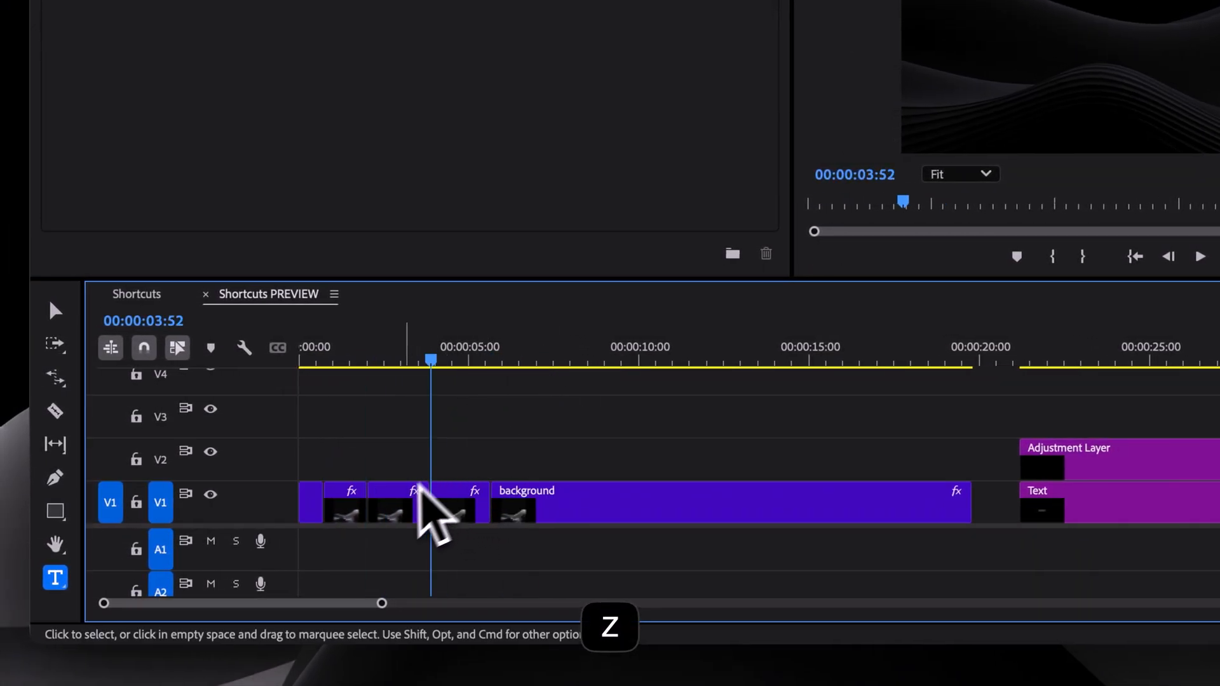
pyautogui.click(532, 359)
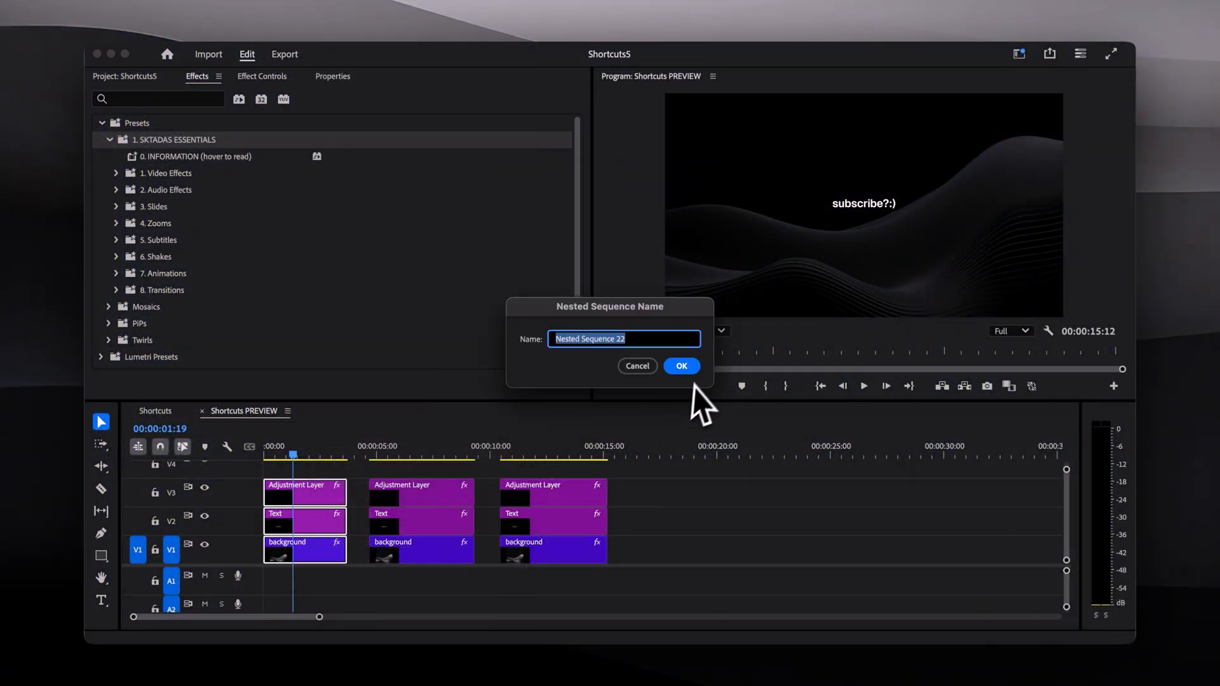
# Confirm the nested sequence name, then search 'render' in Keyboard Shortcuts.
pyautogui.click(681, 366)
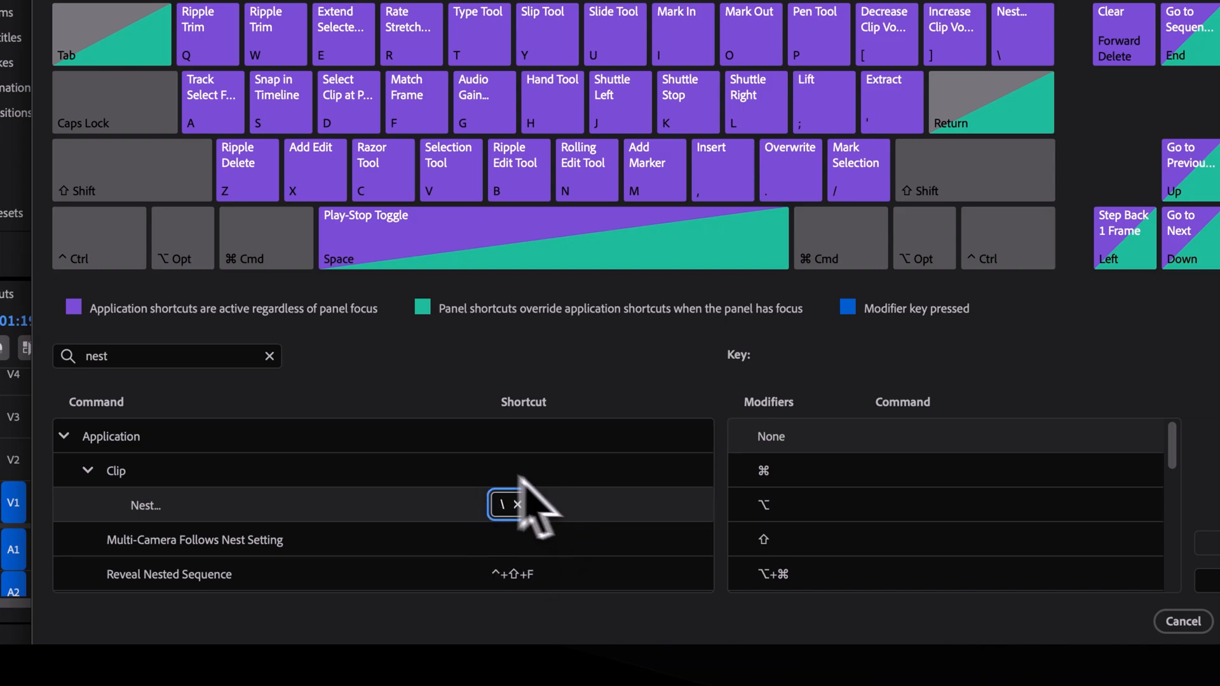
pyautogui.moveTo(576, 537)
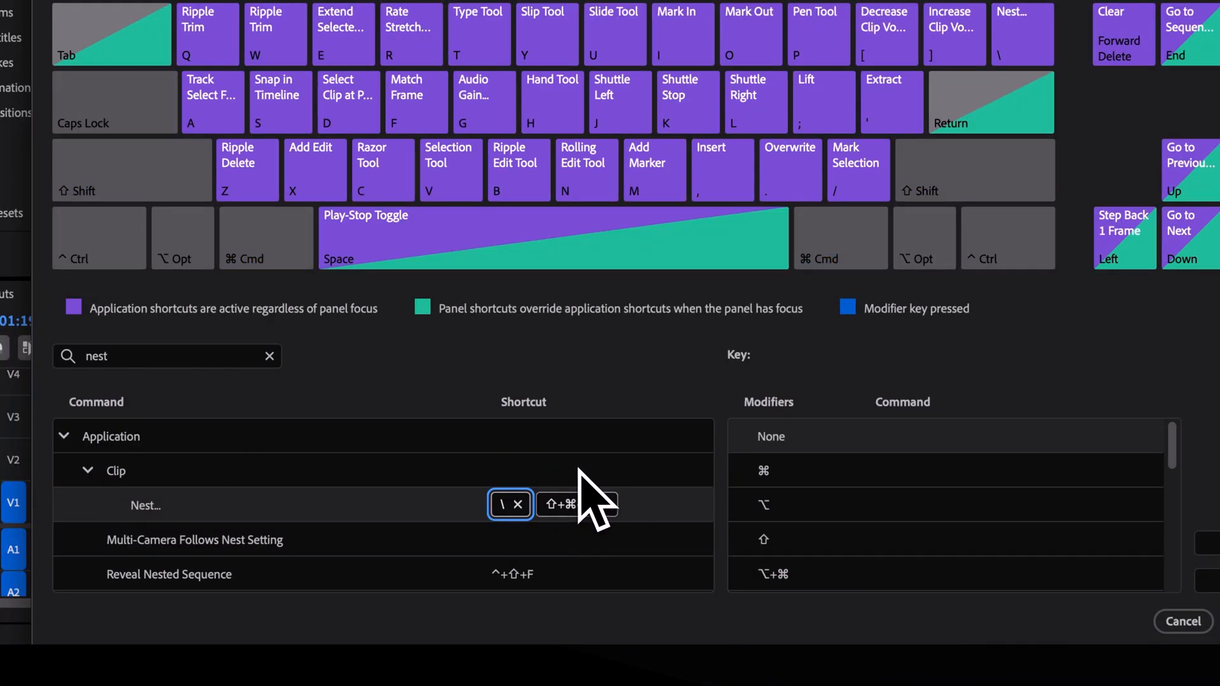
pyautogui.write('render')
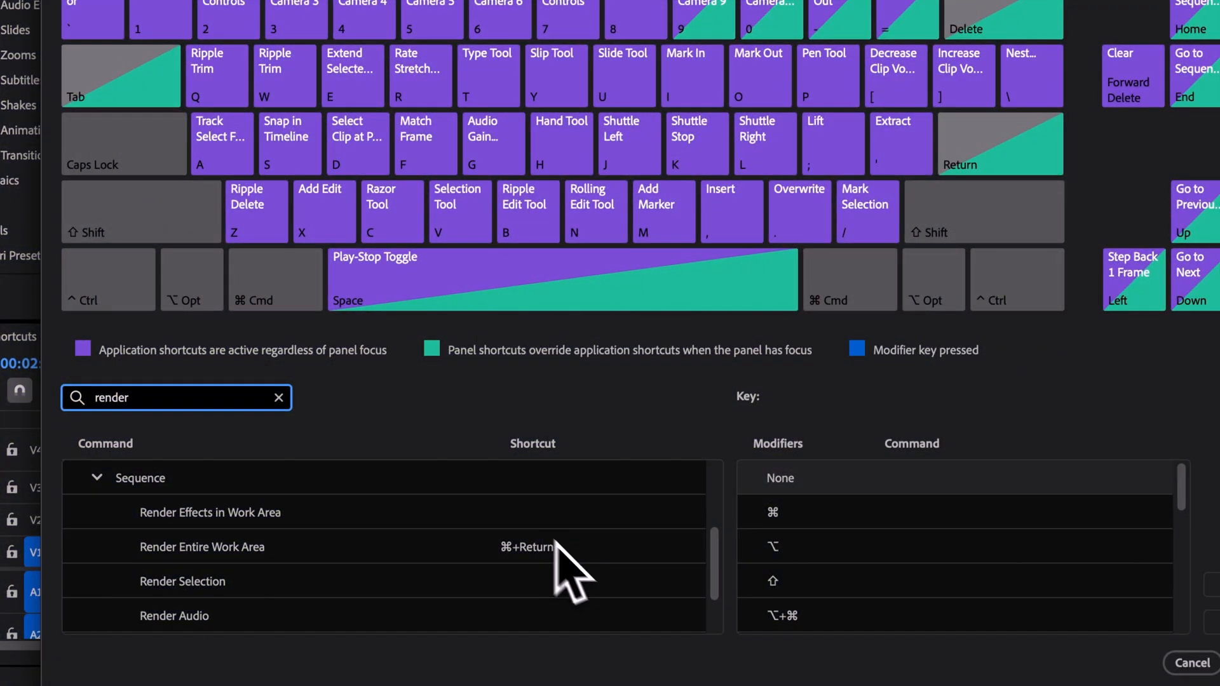
# Inspect the Render Entire Work Area shortcut field and accept the shortcut settings.
pyautogui.click(528, 547)
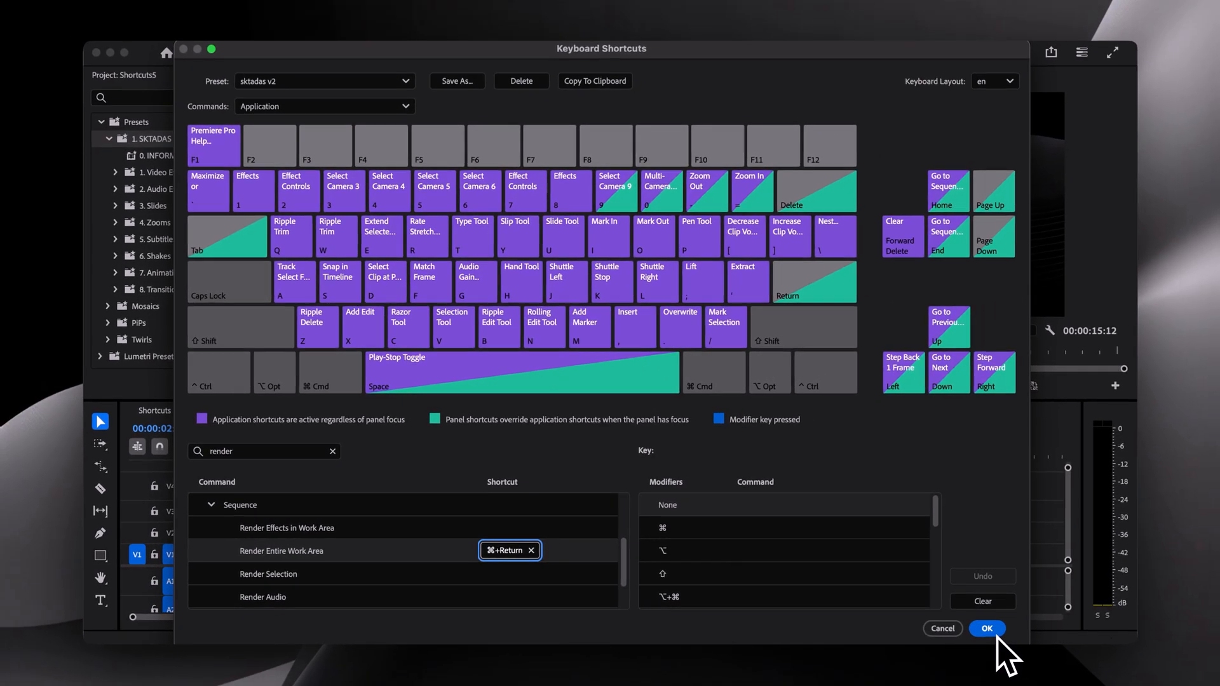
pyautogui.click(986, 628)
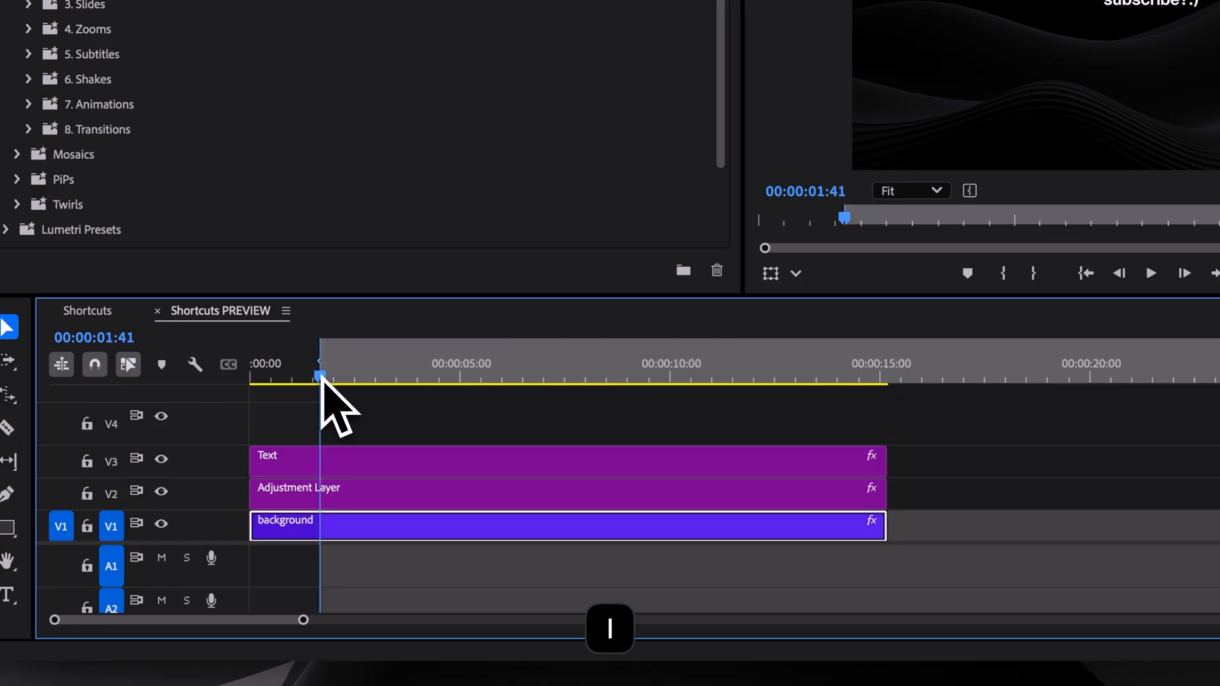
# Mark an in point at the playhead position in the timeline.
pyautogui.press('o')
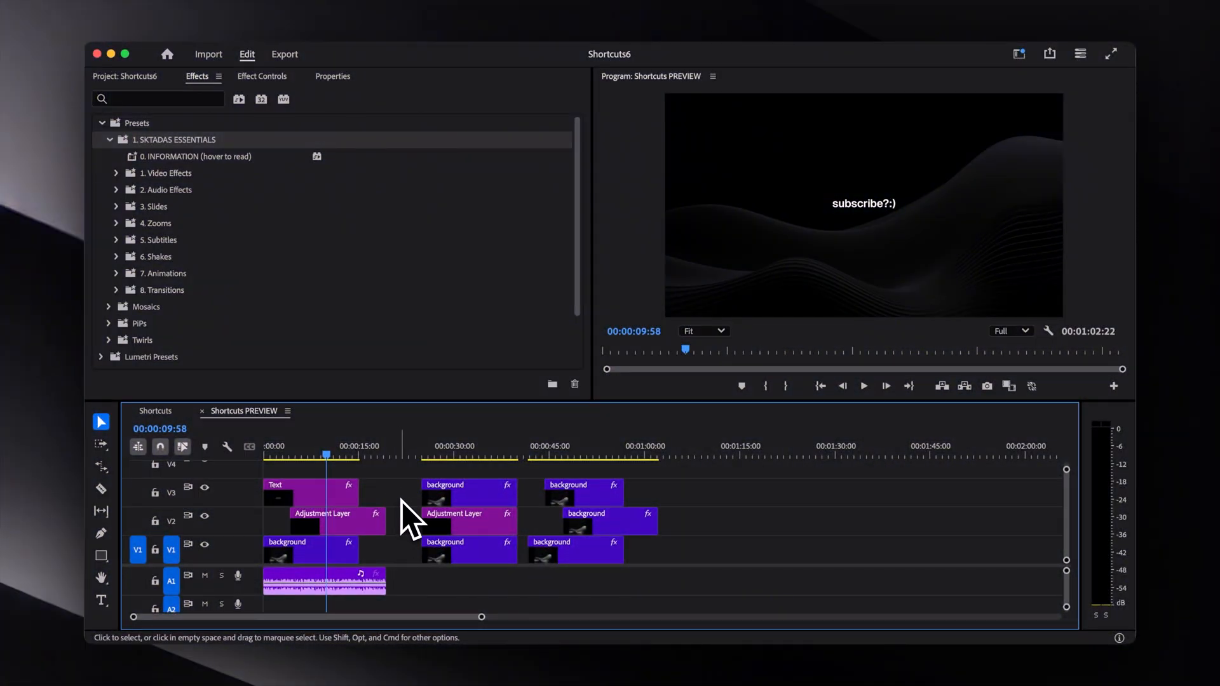
pyautogui.moveTo(406, 509)
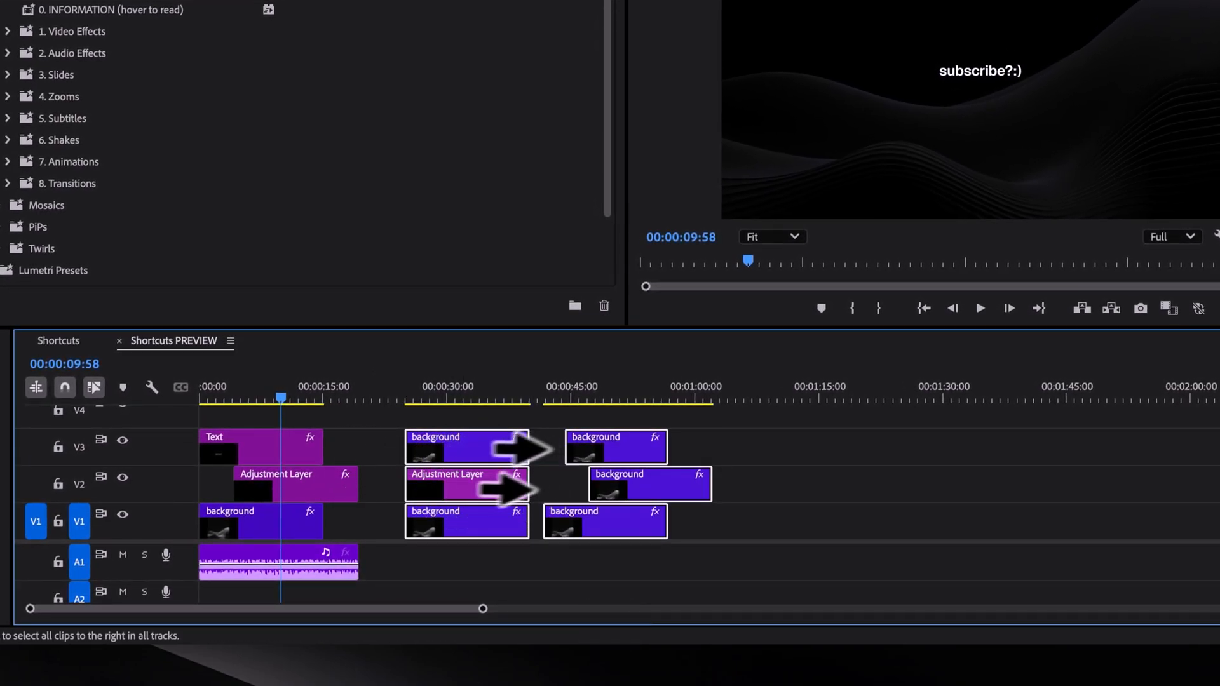
# Select all clips to the right and insert the opening clip group after the others.
pyautogui.press('shift+a')
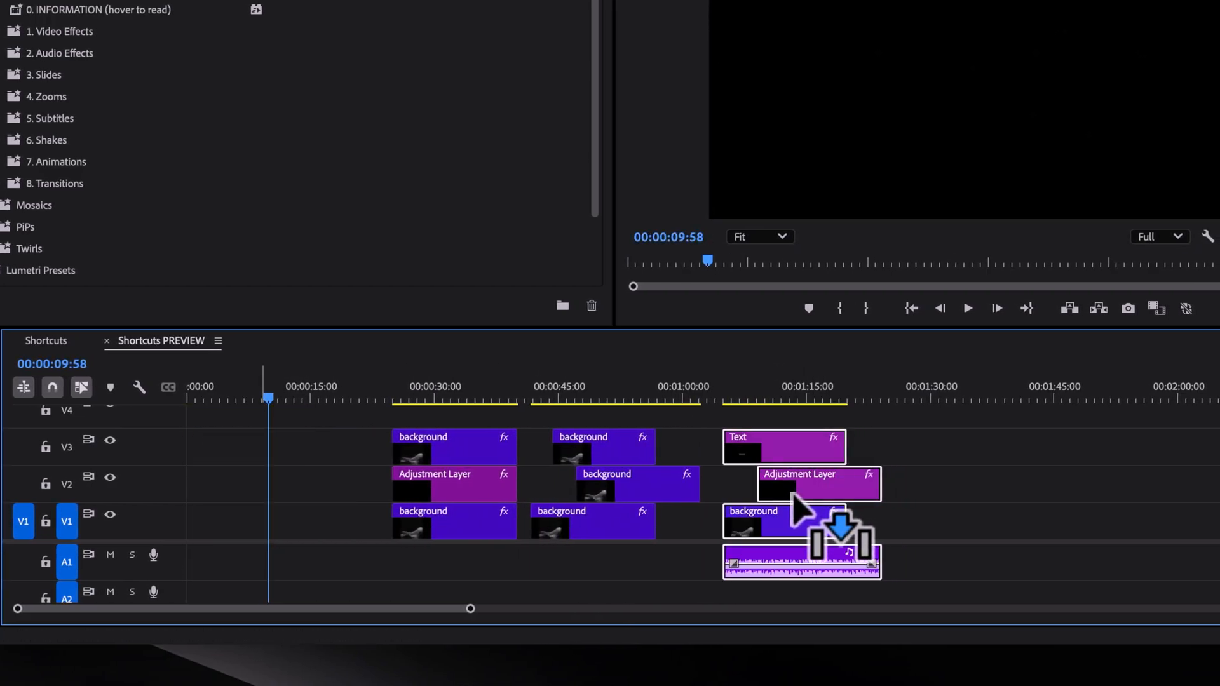
pyautogui.press('a')
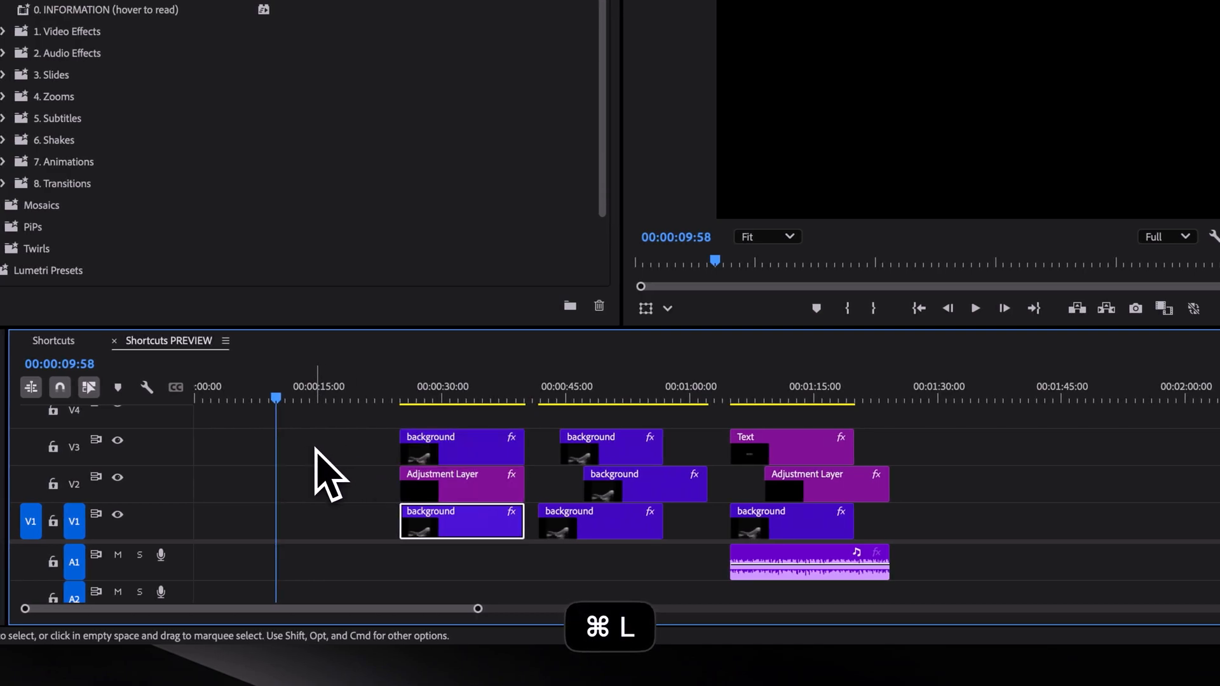
pyautogui.click(614, 397)
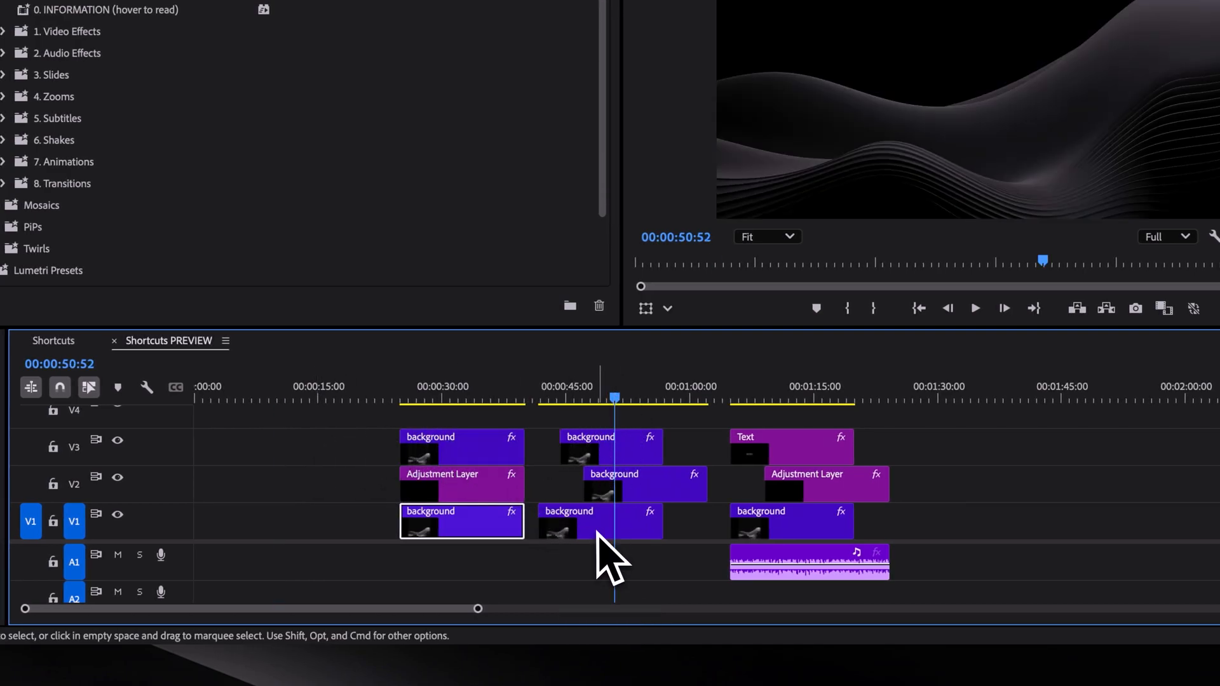
pyautogui.press('cmd+r')
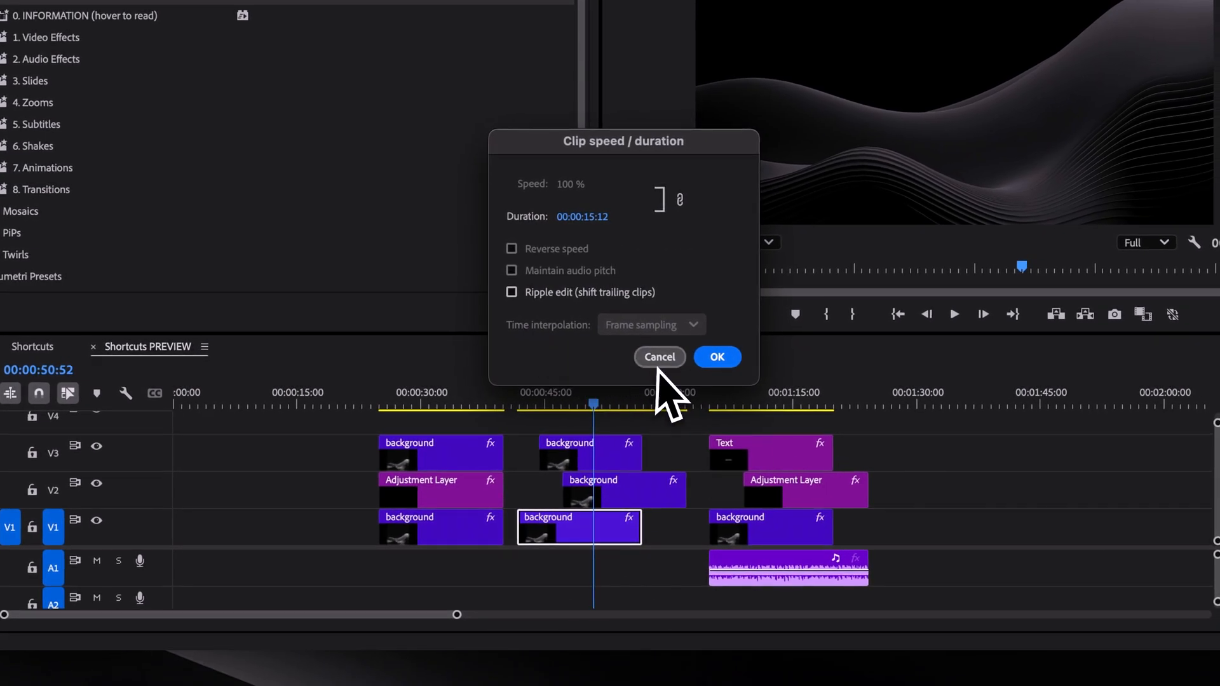
pyautogui.click(659, 356)
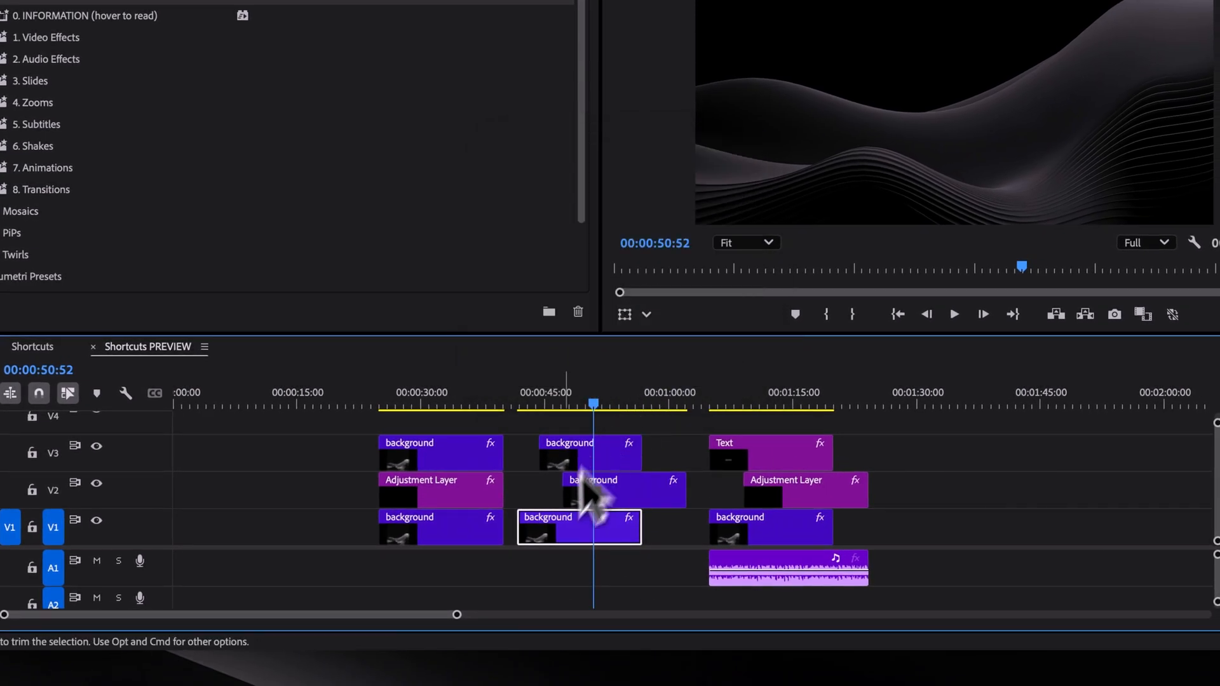
pyautogui.press('g')
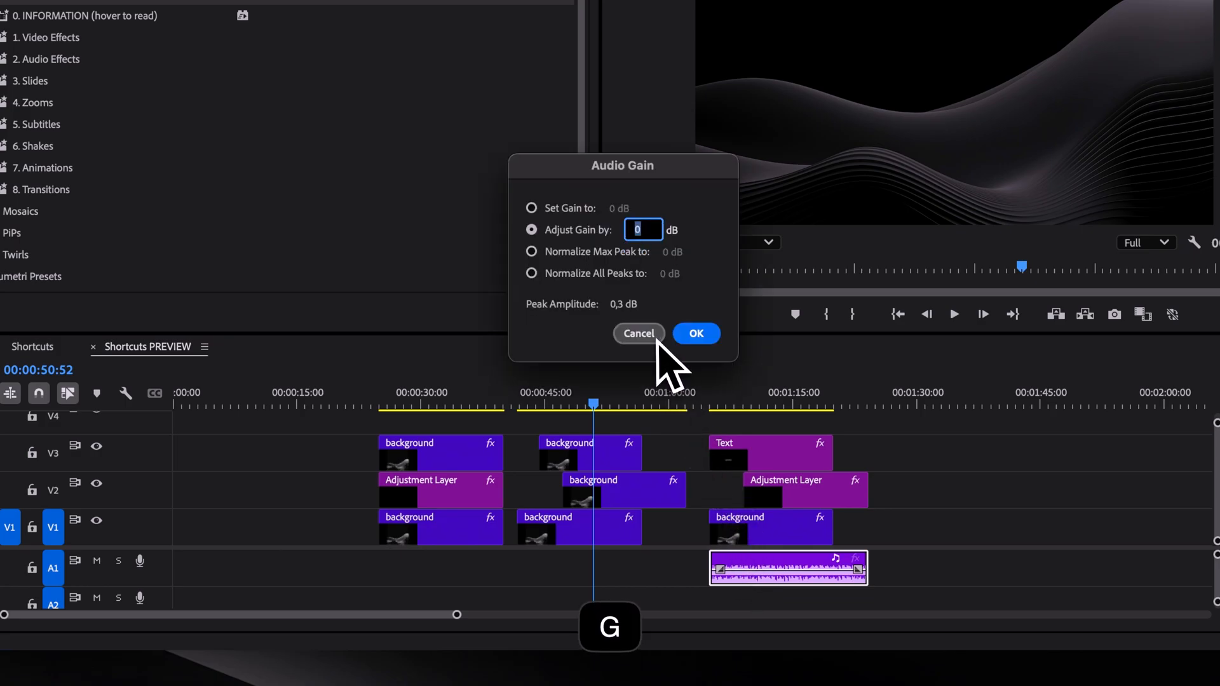
pyautogui.click(638, 333)
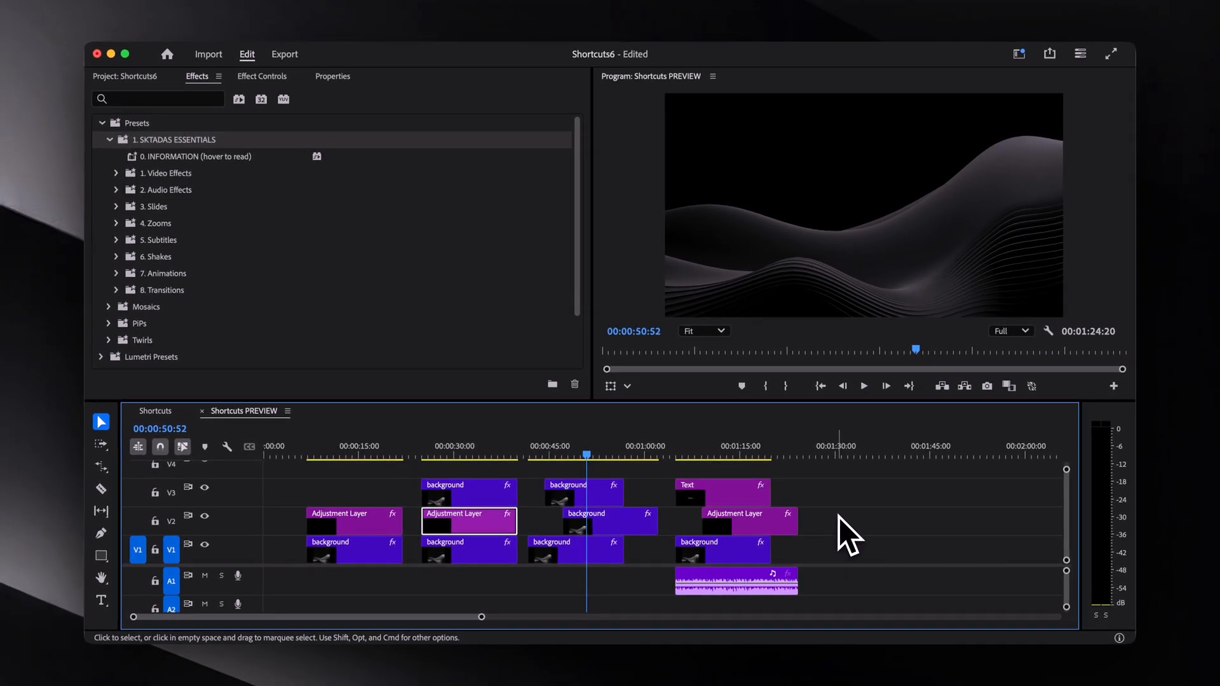
pyautogui.moveTo(841, 553)
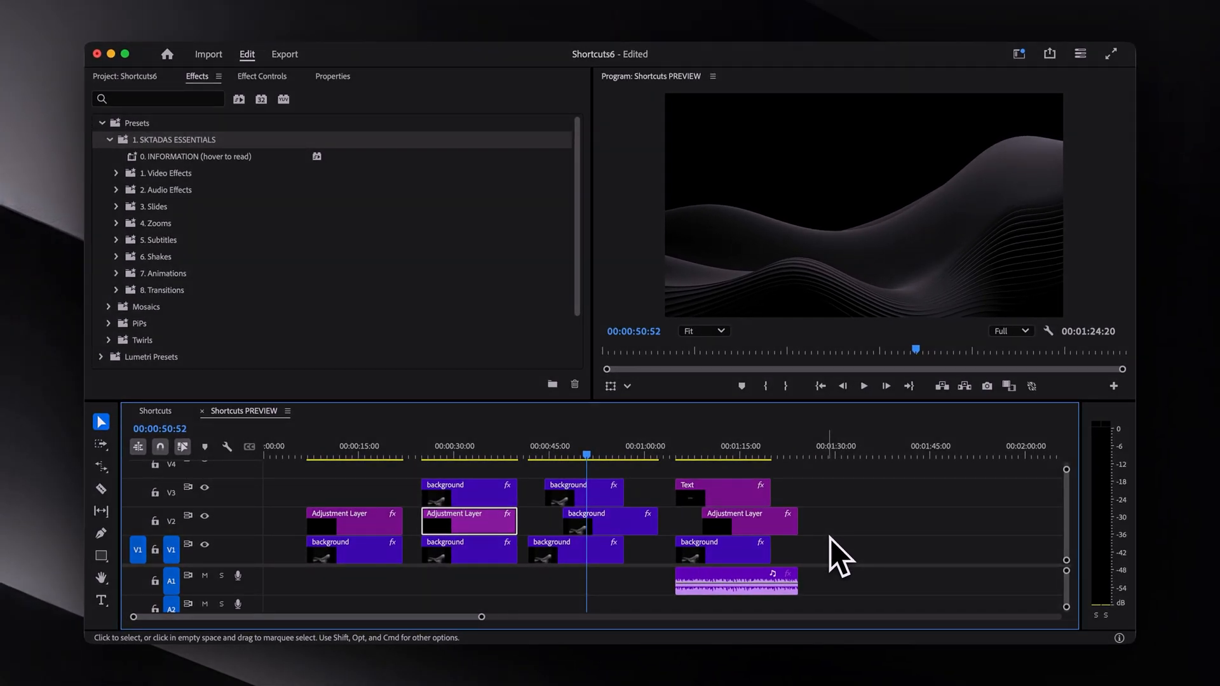